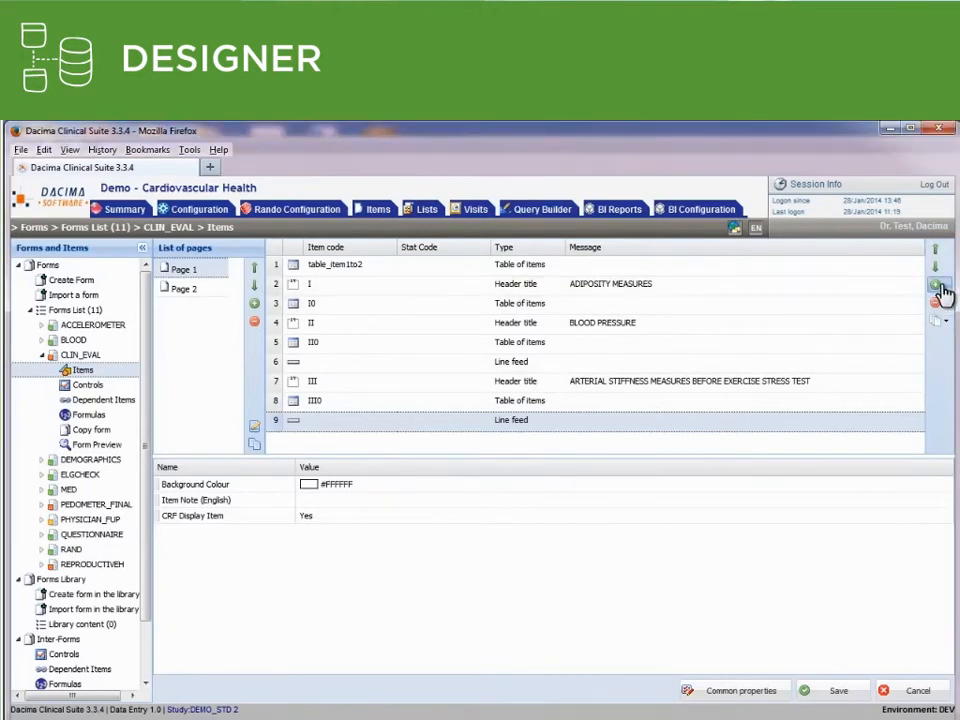
- Add a new item of type Date to the CLIN_EVAL form's item list
click(938, 304)
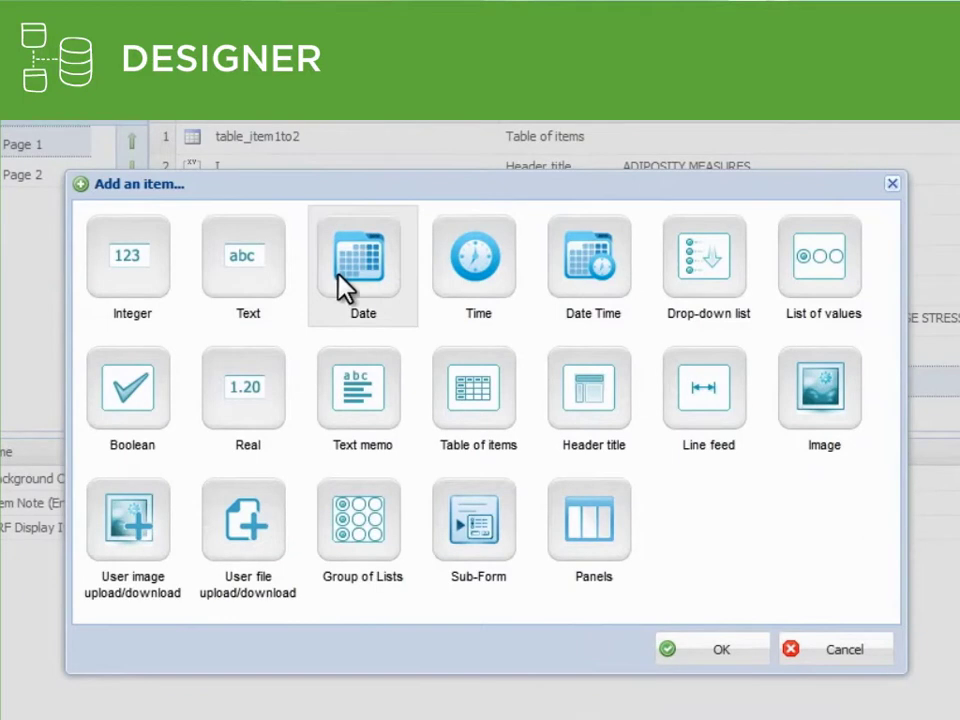
click(362, 264)
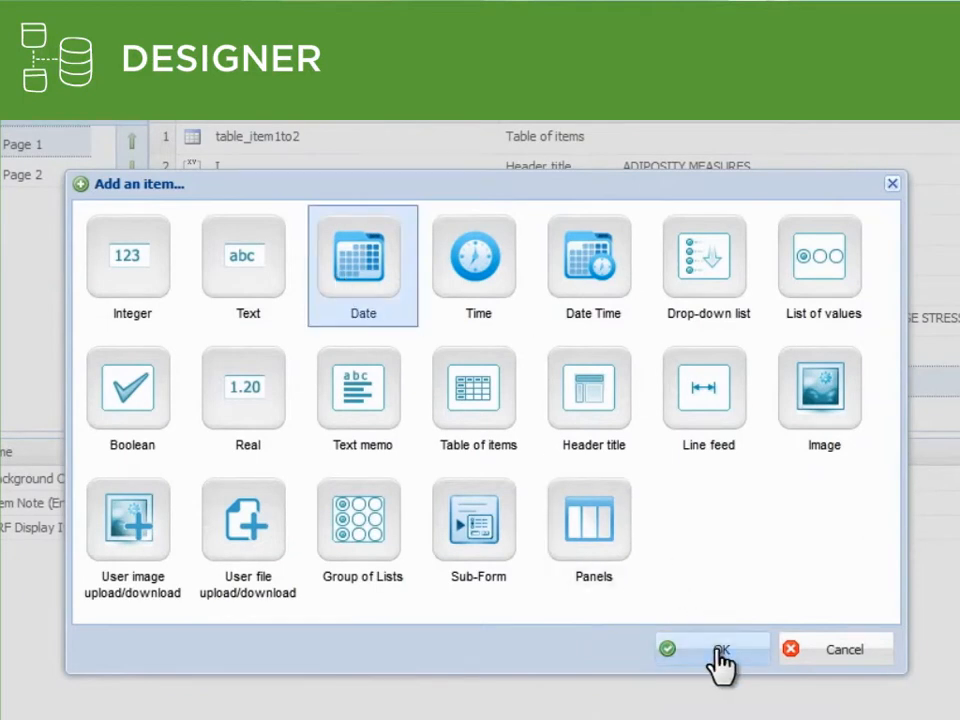
click(712, 648)
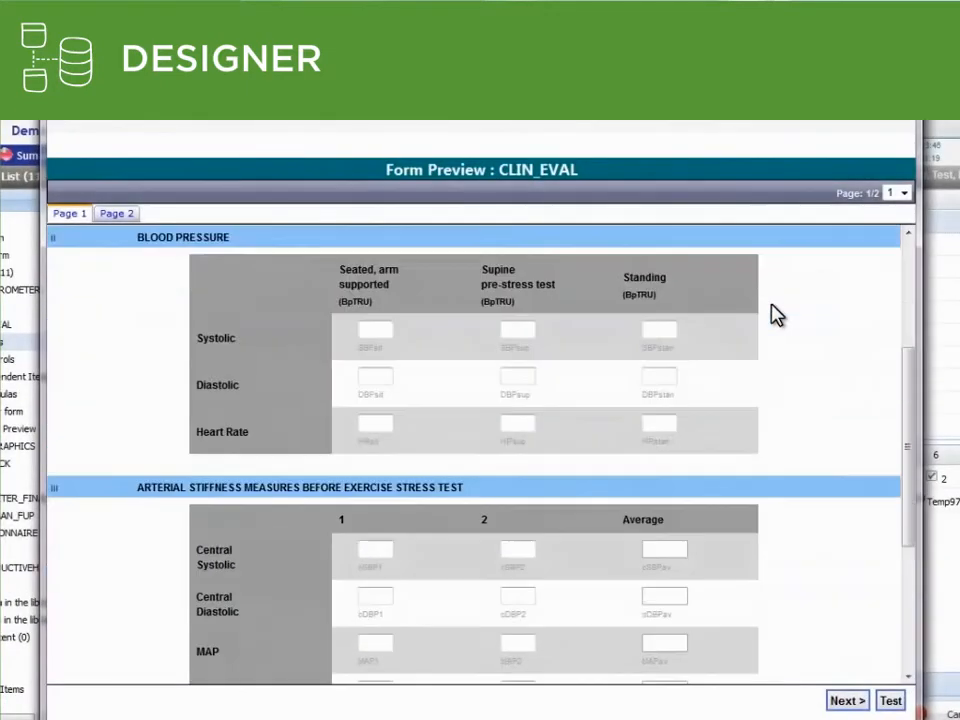
- Scroll through Page 1 of the CLIN_EVAL preview past the blood pressure and arterial stiffness tables
scroll(down, 3)
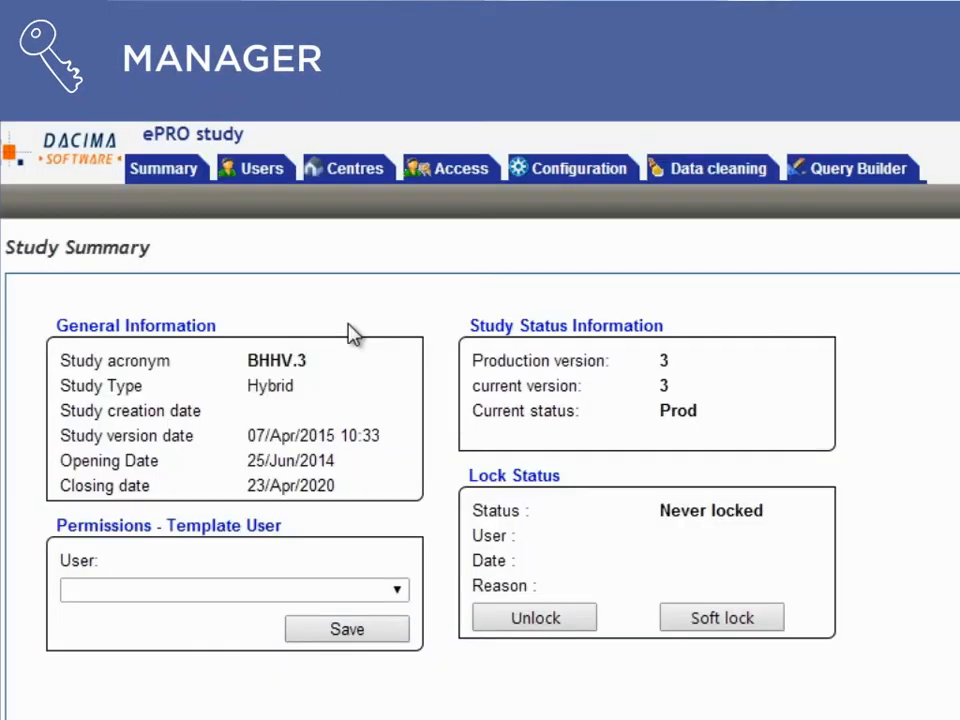
- Go to the Permissions settings under the ePRO study's Access options
click(348, 168)
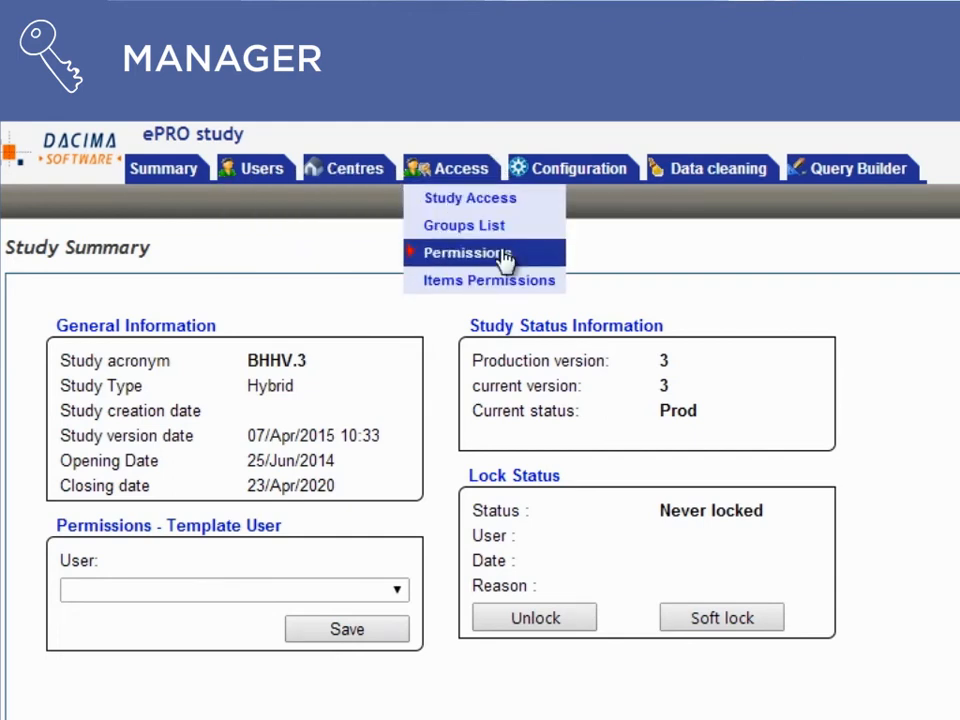
click(466, 252)
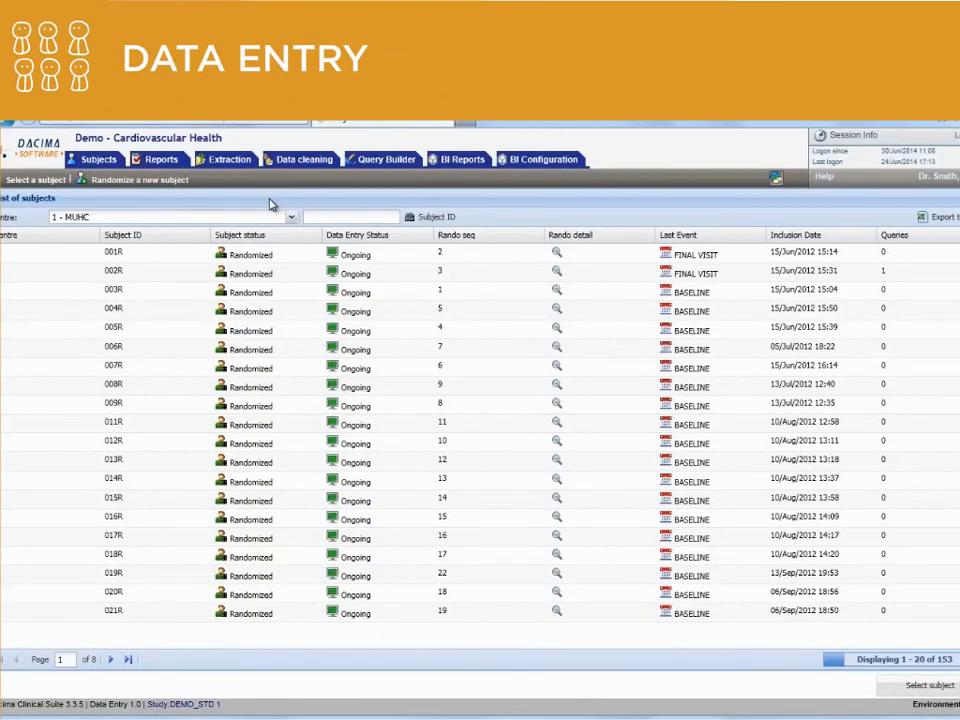
mouse_move(164, 240)
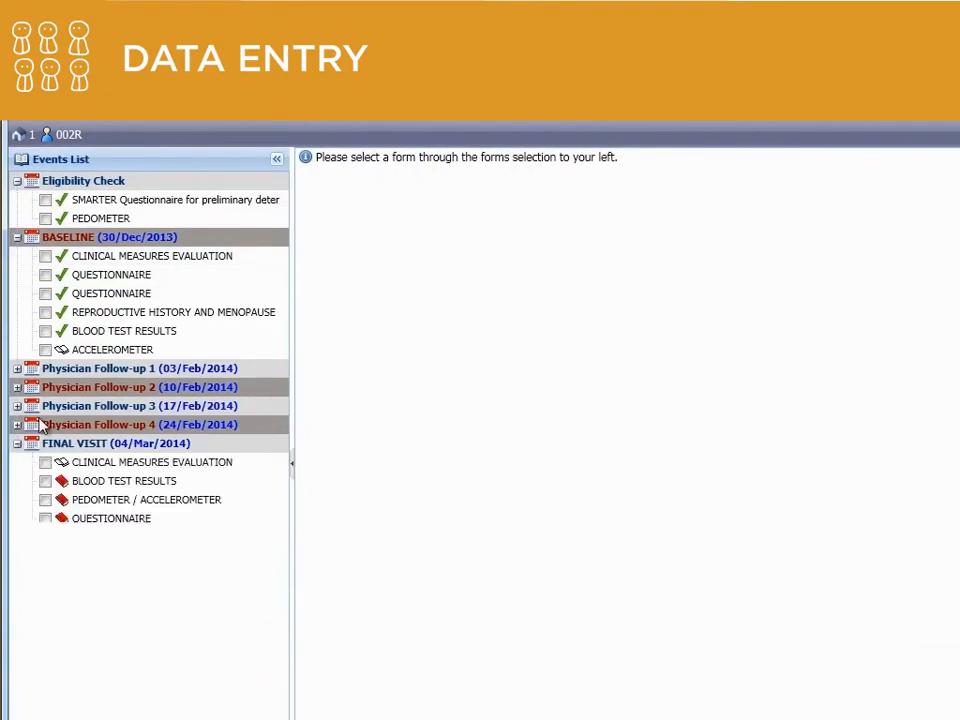
- On the Pain form, mark region 1 (front right face) with a Severe pain level
click(152, 462)
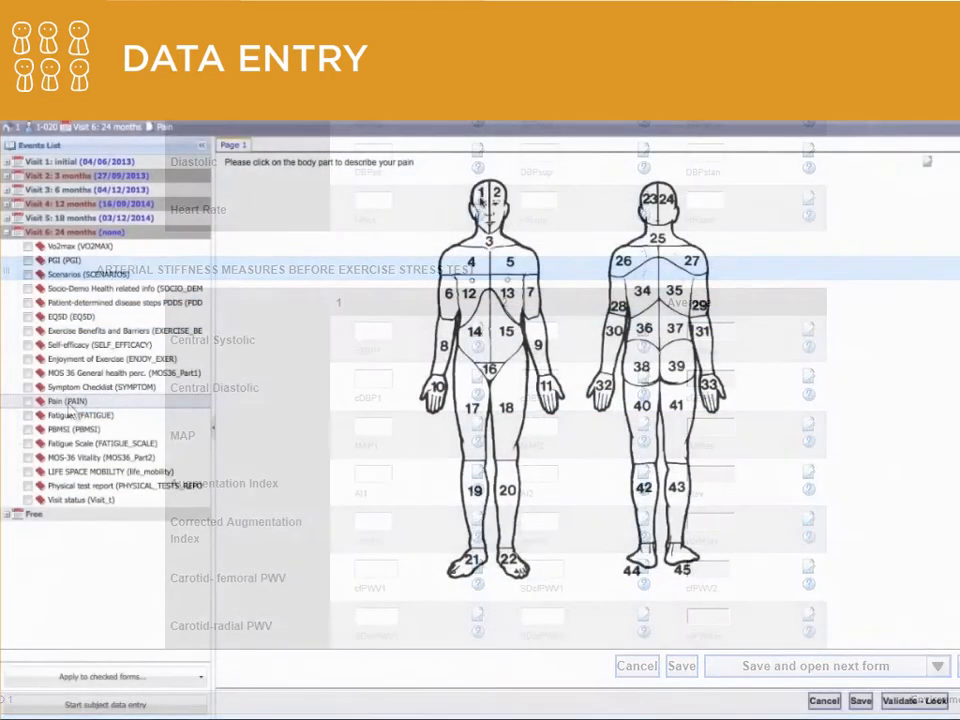
click(398, 150)
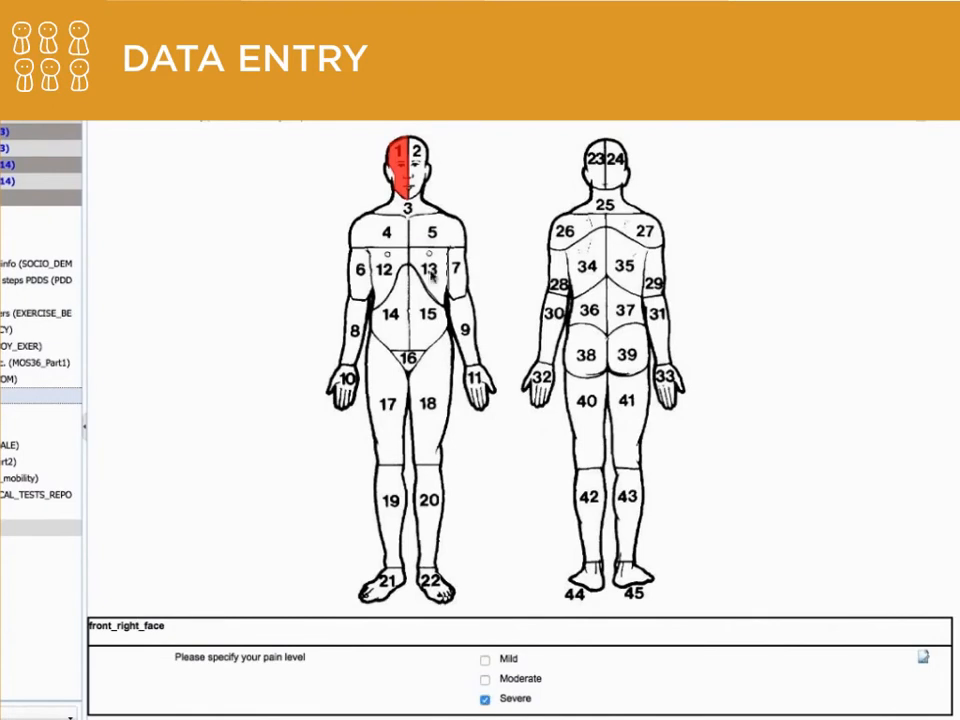
click(428, 272)
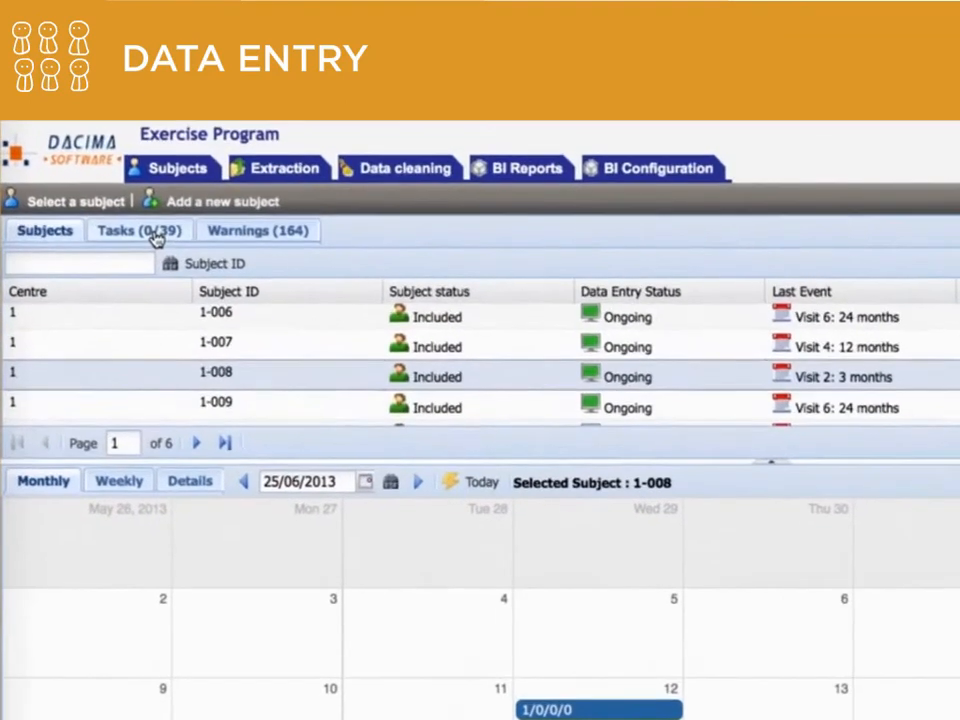
- View the subject visit Tasks with an interval chosen, then switch to the Warnings list
click(140, 230)
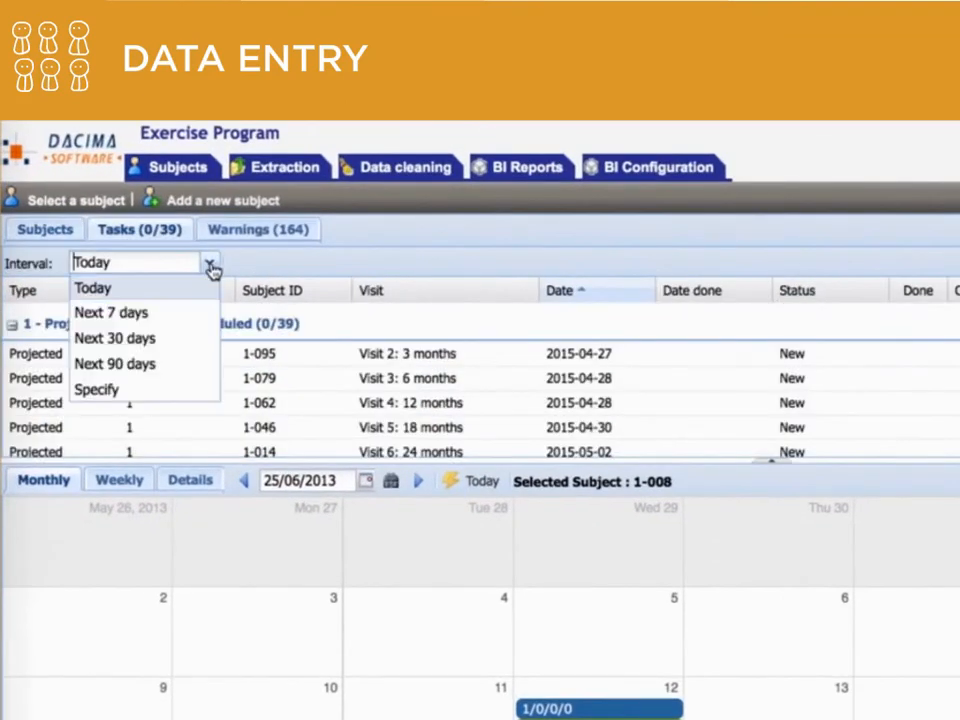
click(92, 288)
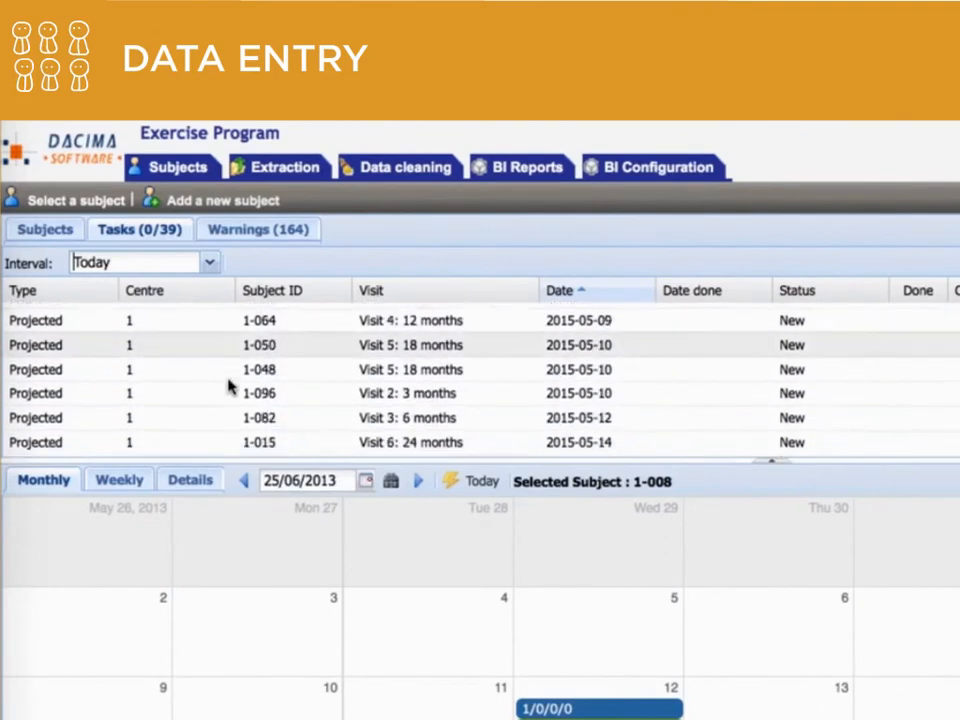
click(258, 228)
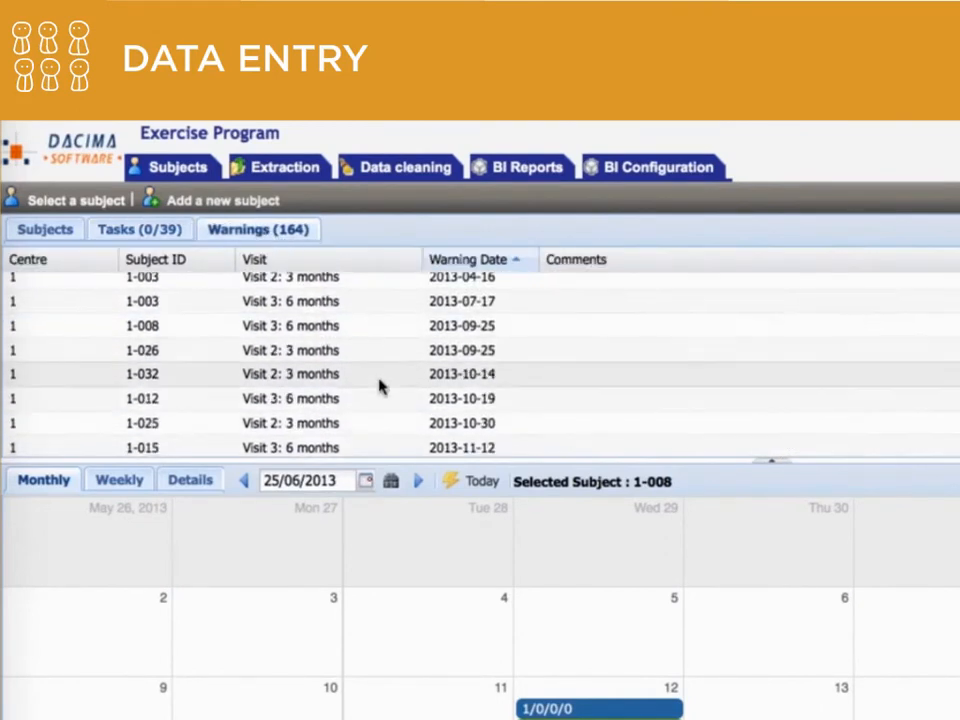